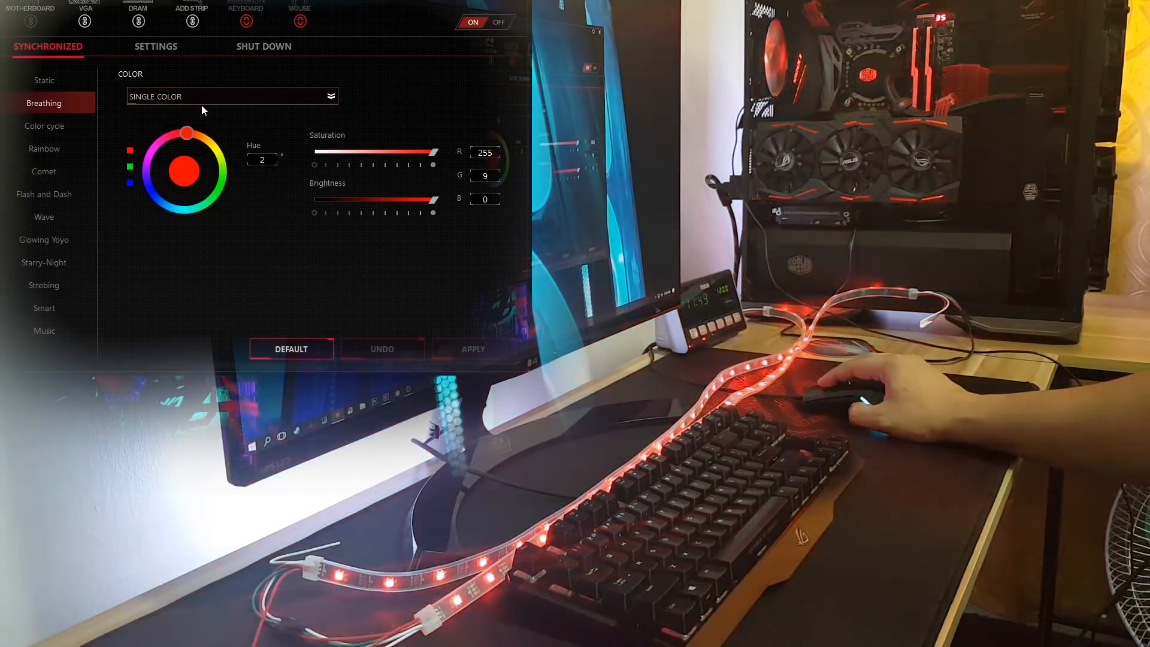
- Light all devices with a blue Breathing effect
click(148, 187)
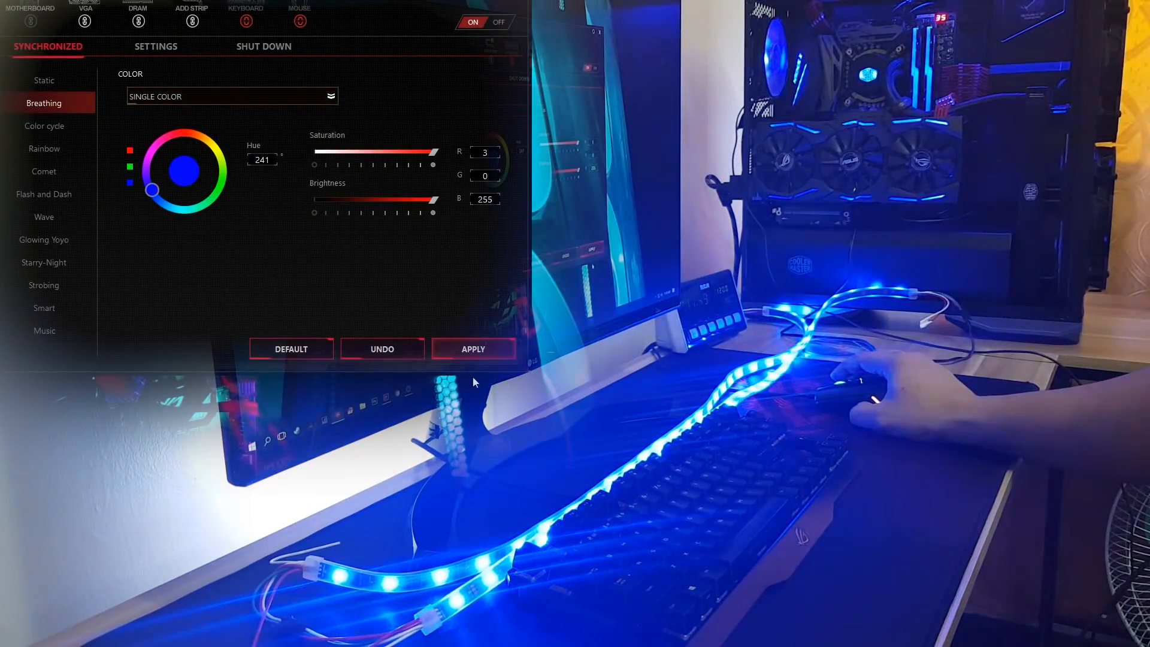
click(473, 349)
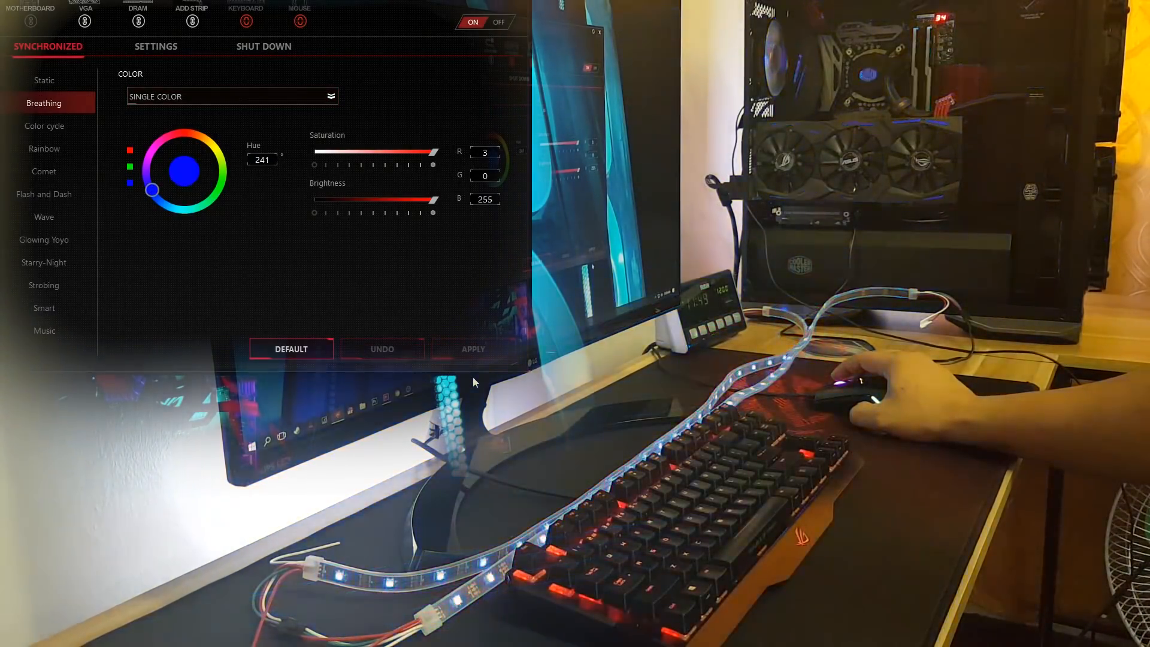
click(473, 349)
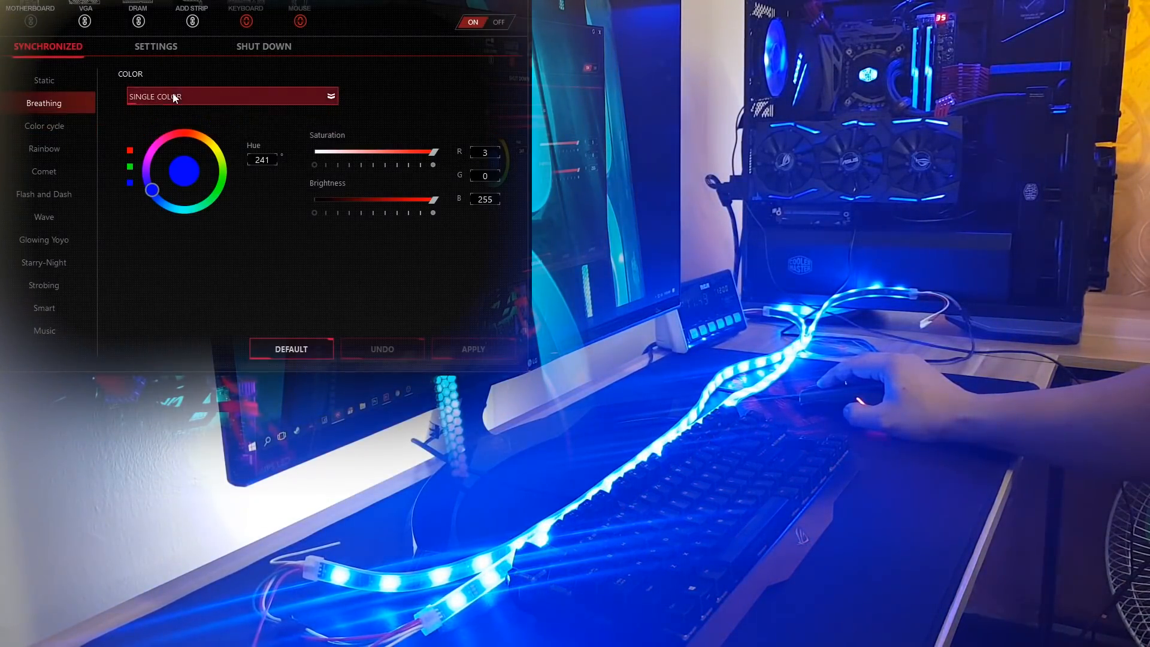
- Apply the Color Cycle effect, then select the Rainbow effect
click(44, 125)
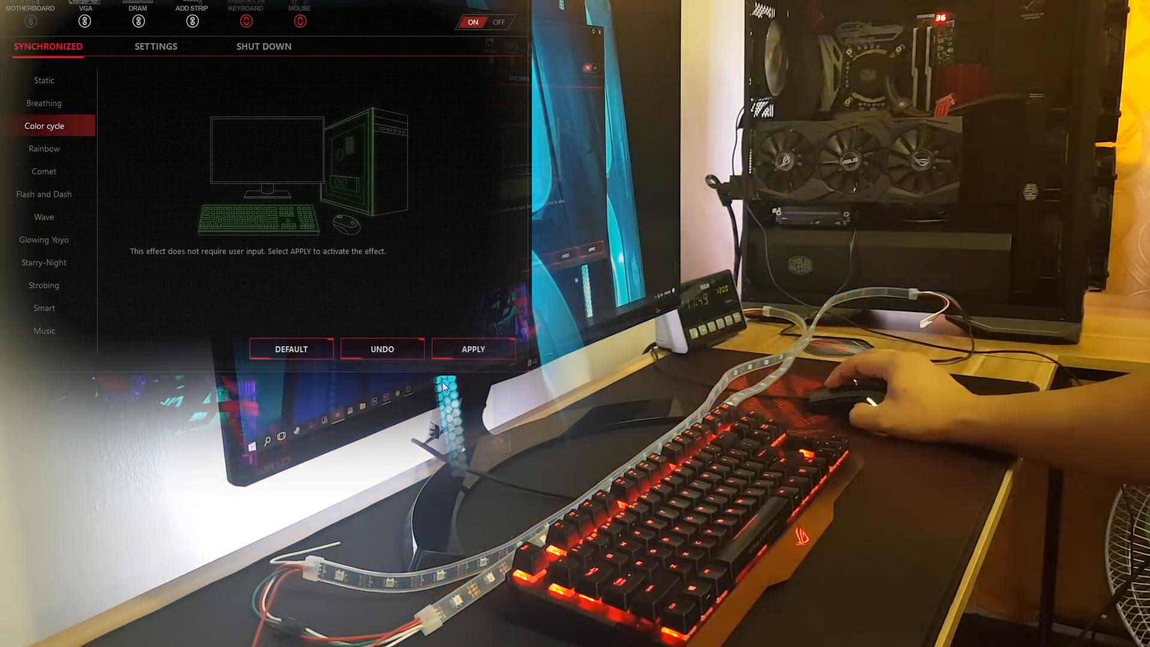
click(290, 349)
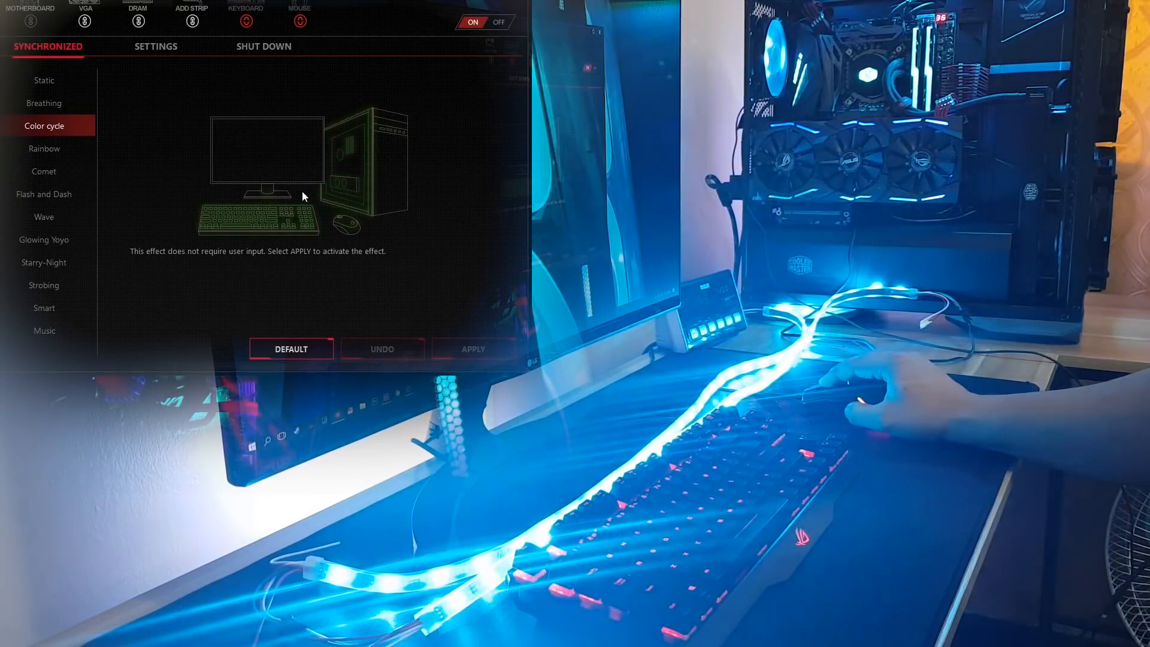
click(44, 148)
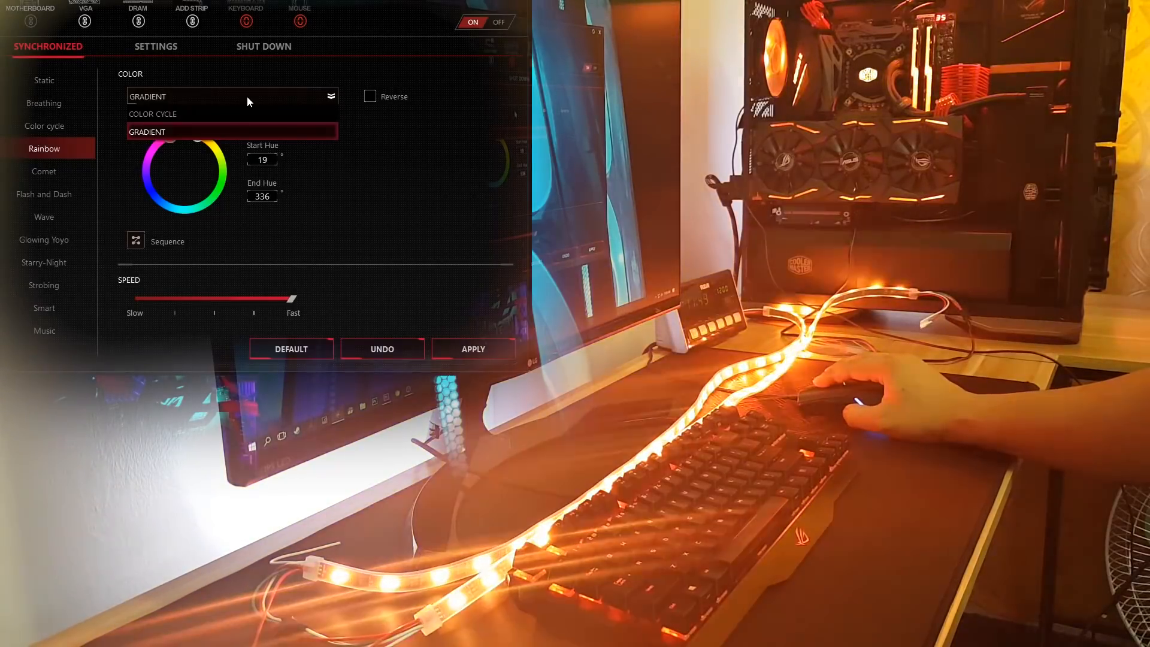
- Apply Rainbow in Color Cycle mode, then set the colour mode back to Gradient
click(232, 96)
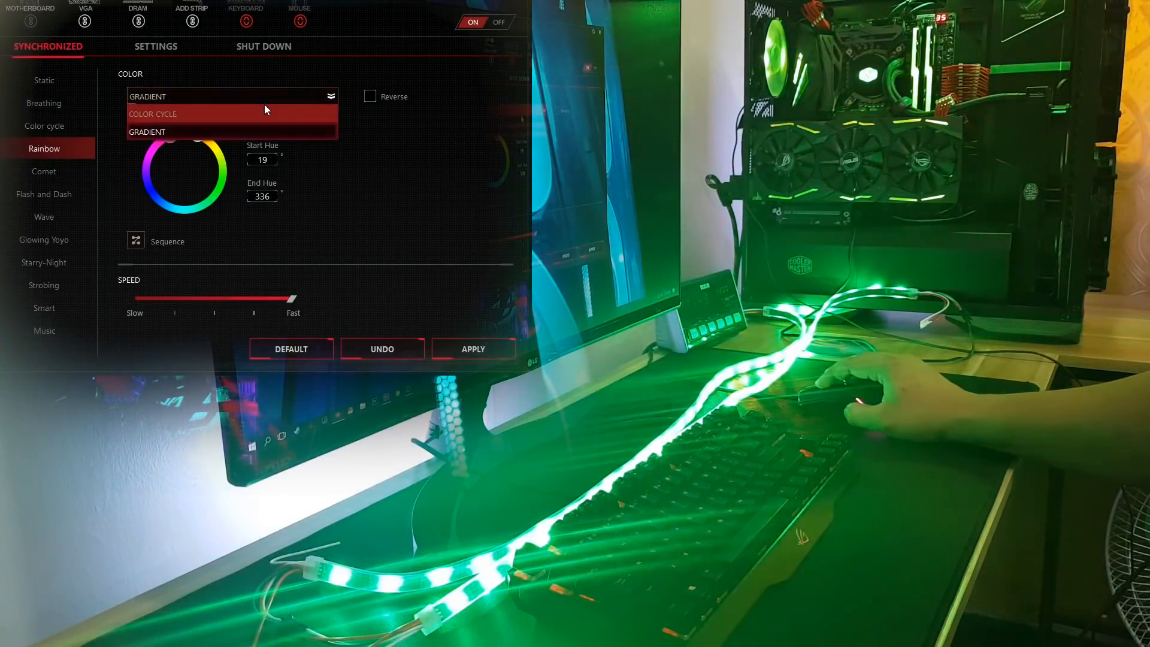
click(152, 114)
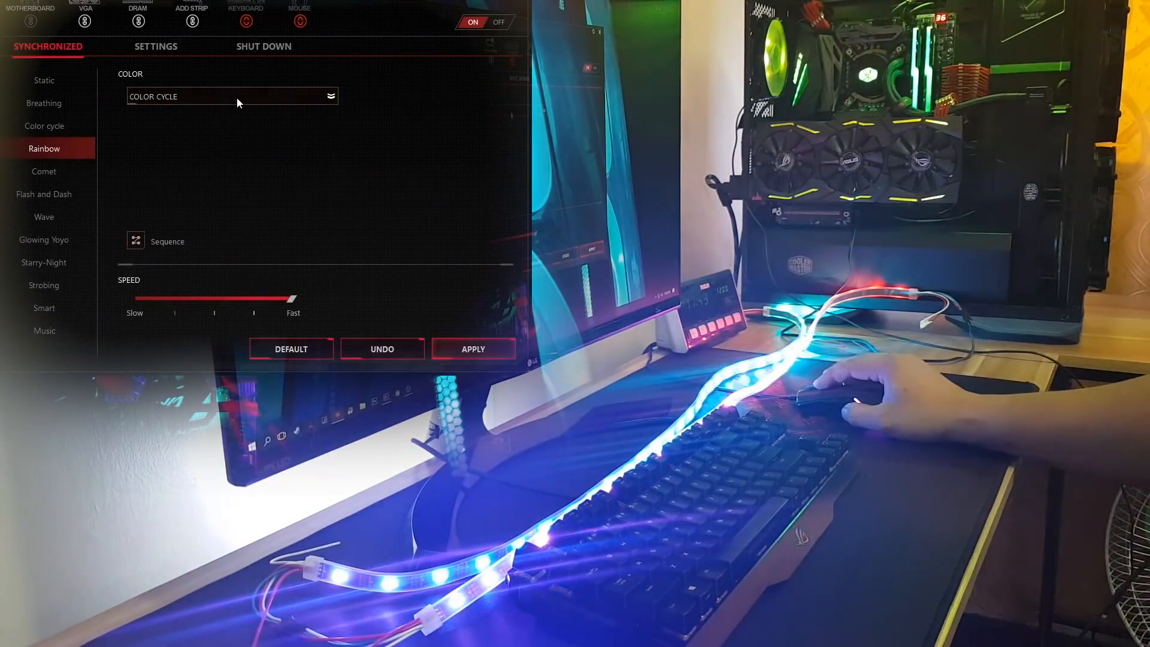
click(472, 349)
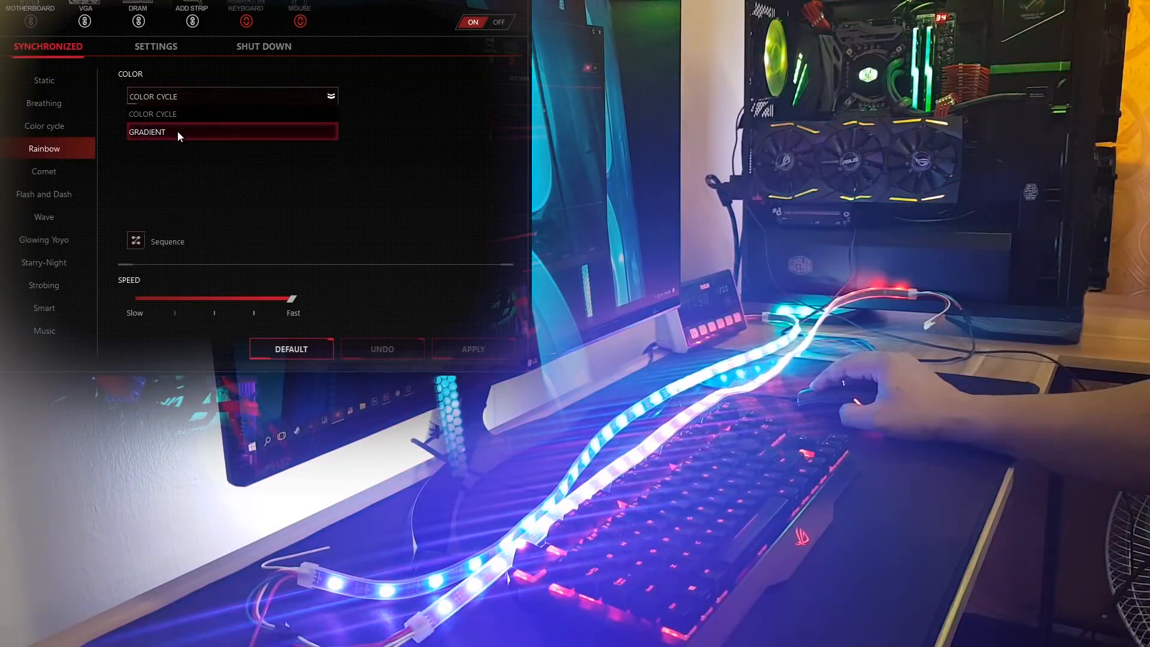
click(147, 132)
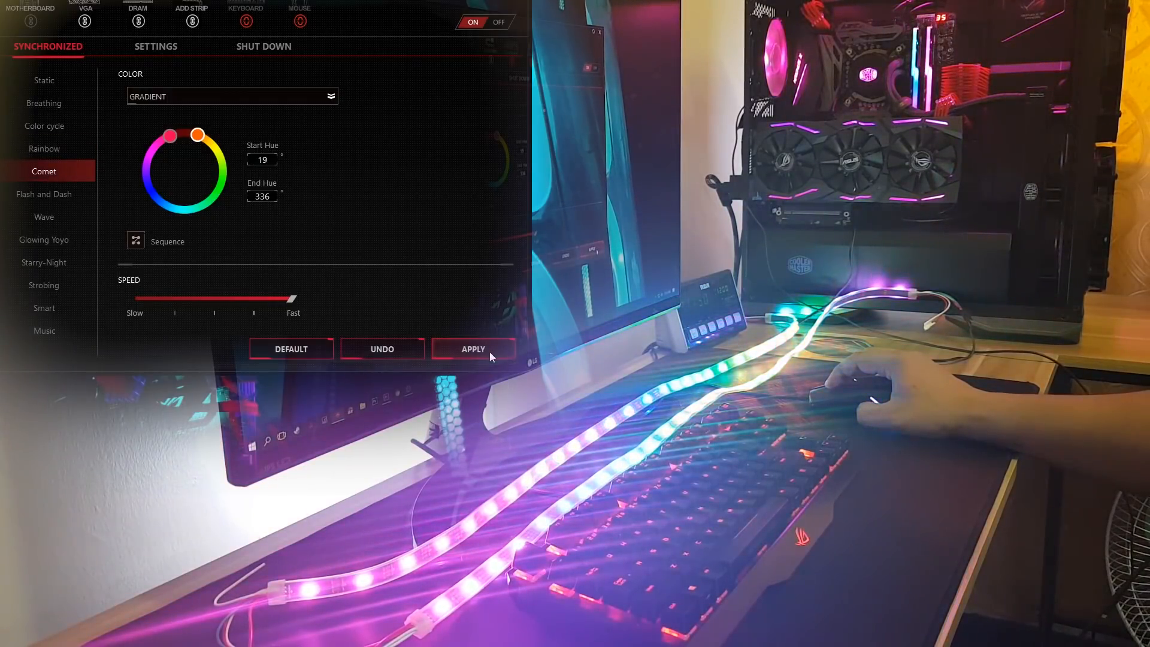
- Apply the gradient Comet effect to the PC, keyboard, mouse and LED strip
click(473, 348)
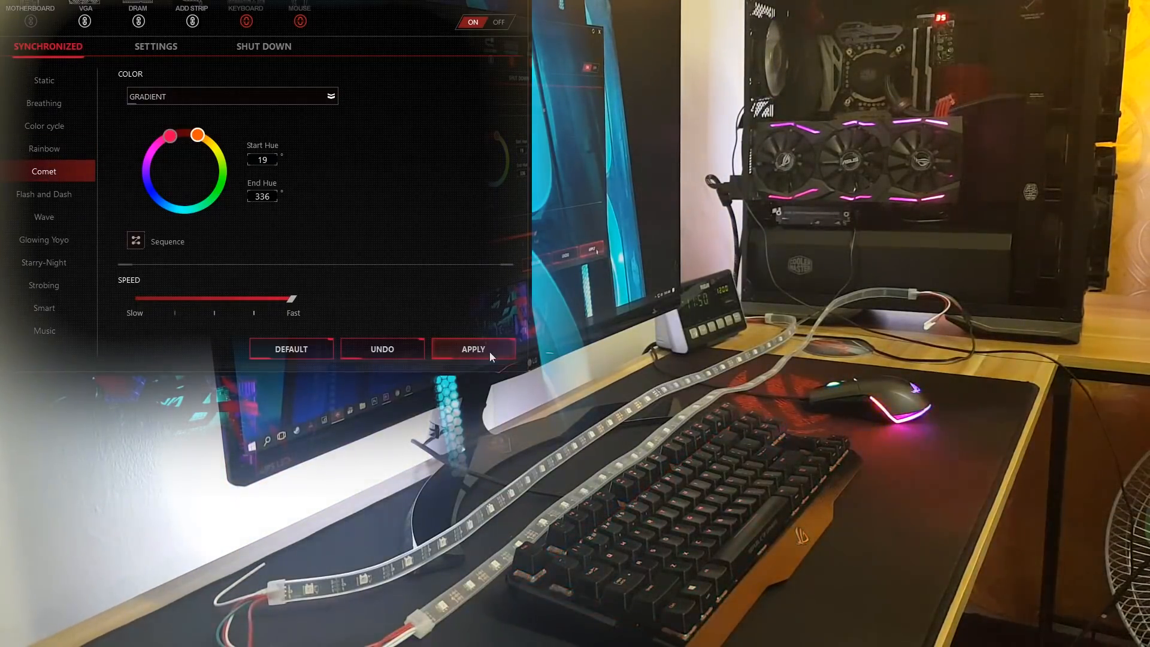
click(473, 349)
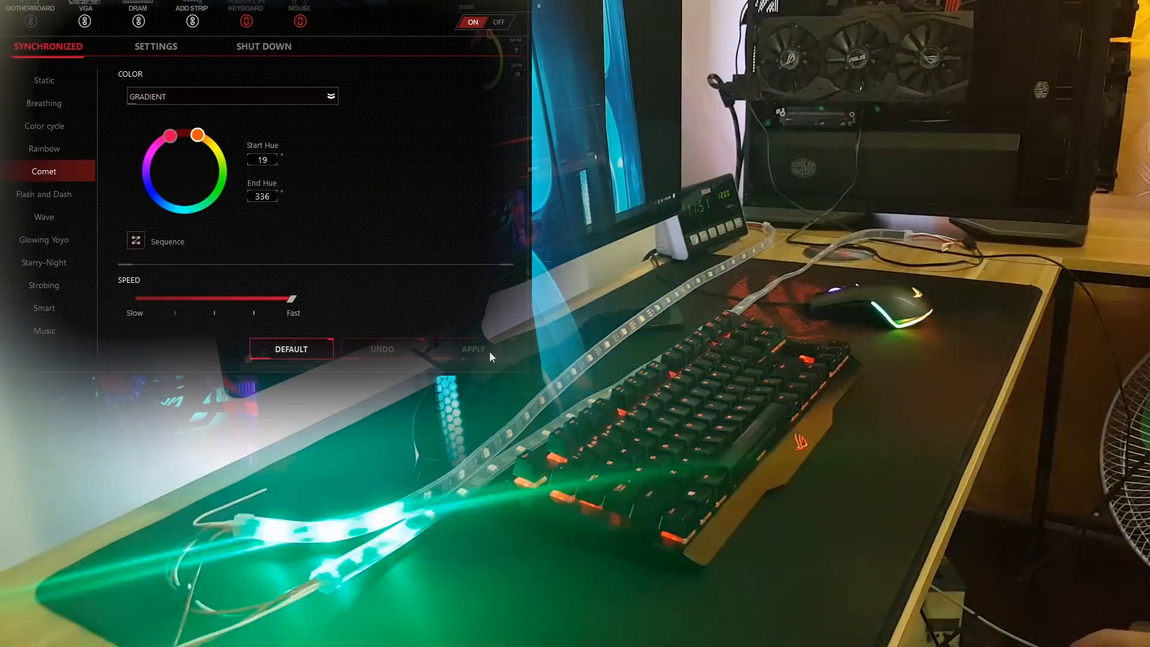
- Apply the Flash and Dash effect, then select Wave and apply it in blue
click(43, 193)
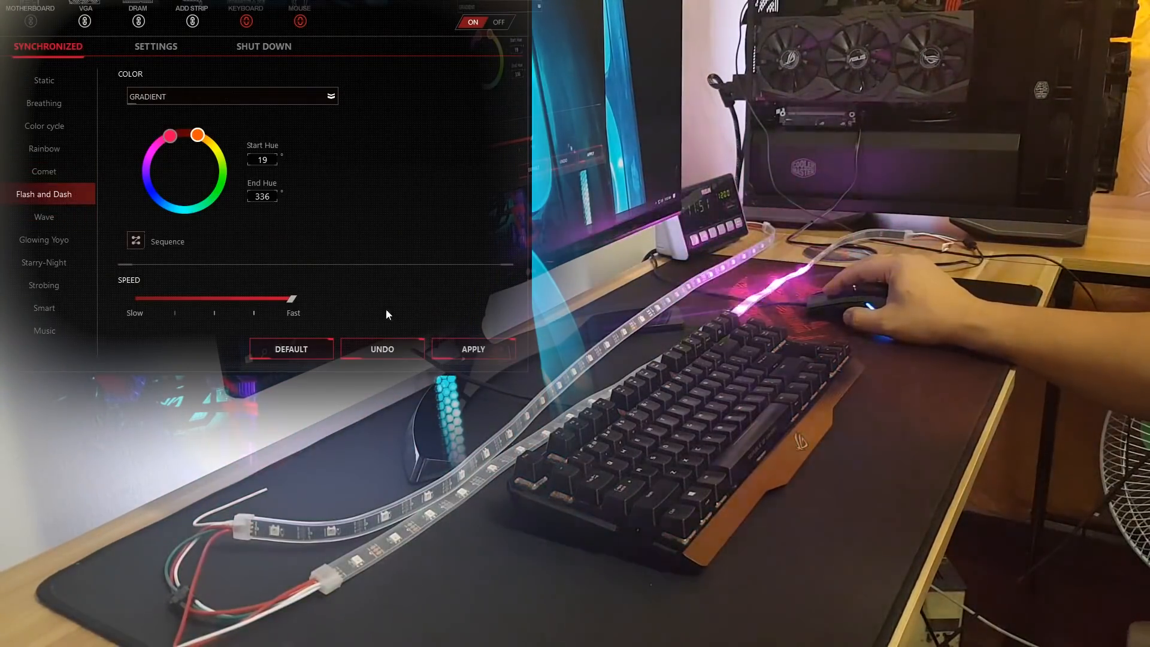
click(473, 349)
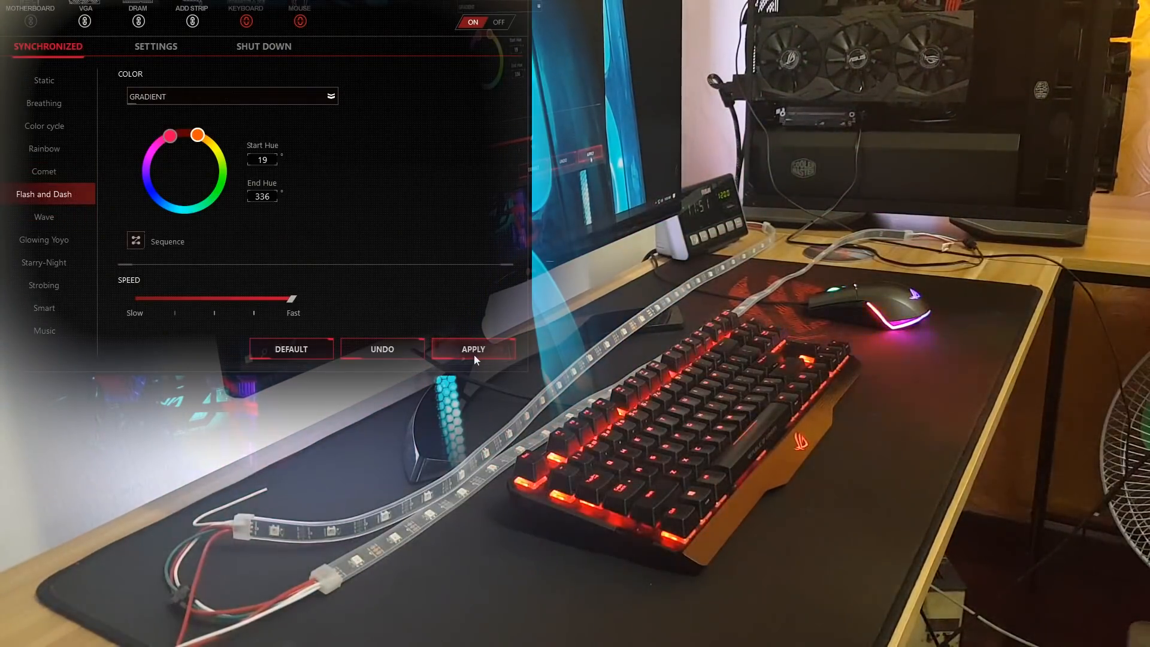
click(473, 349)
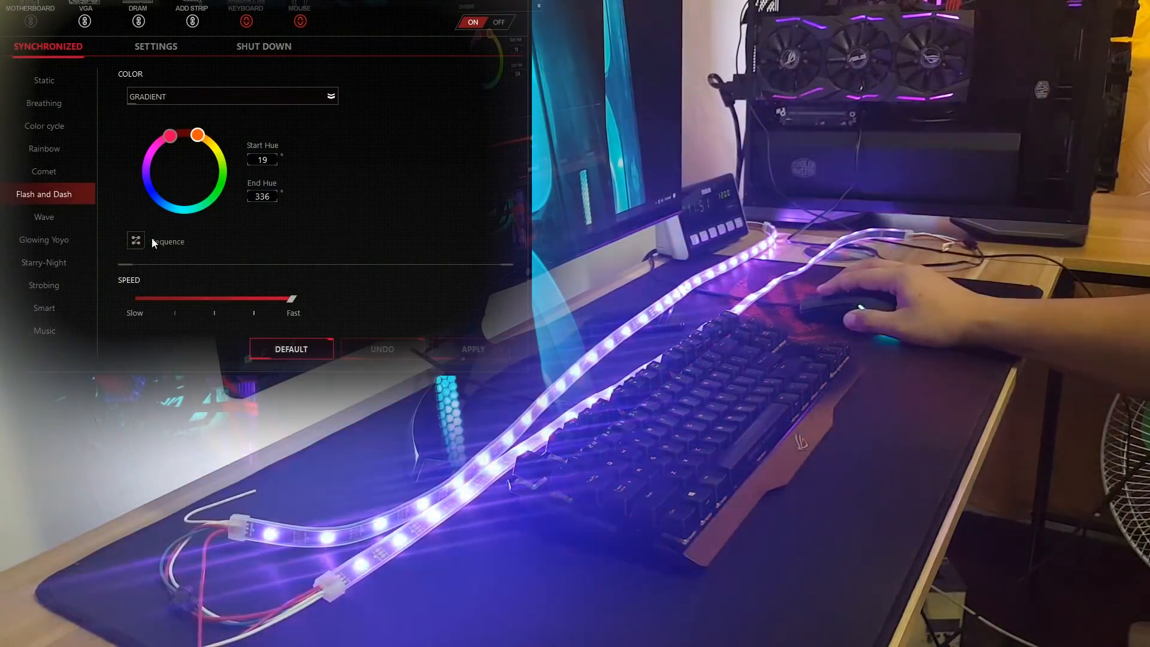
click(44, 216)
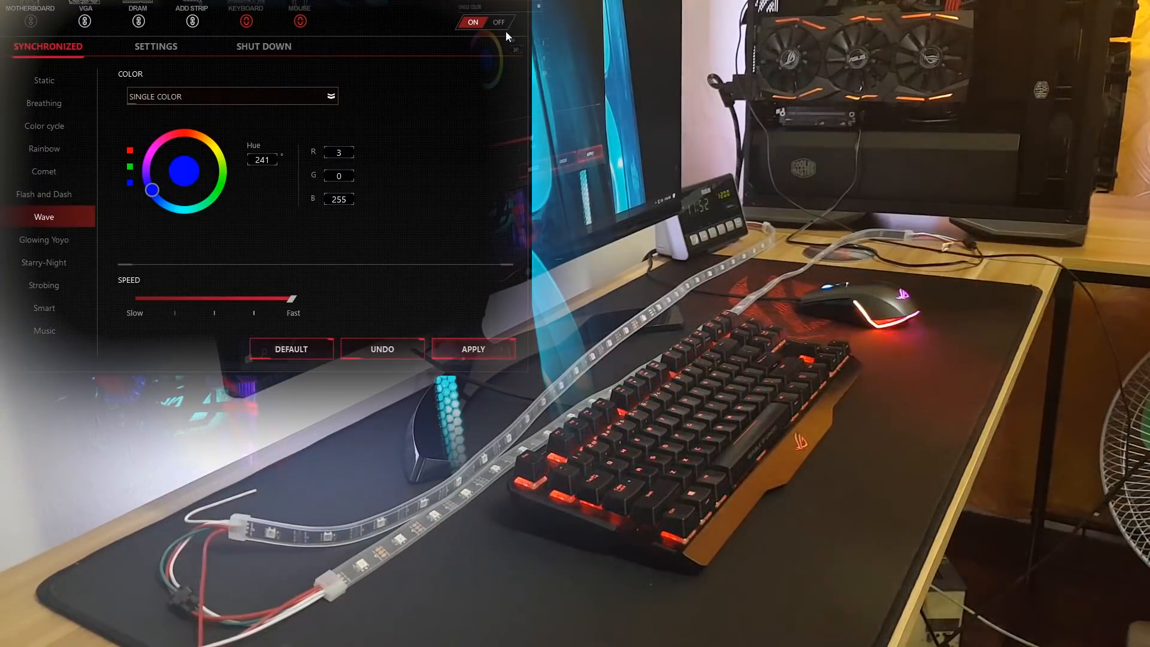
click(473, 349)
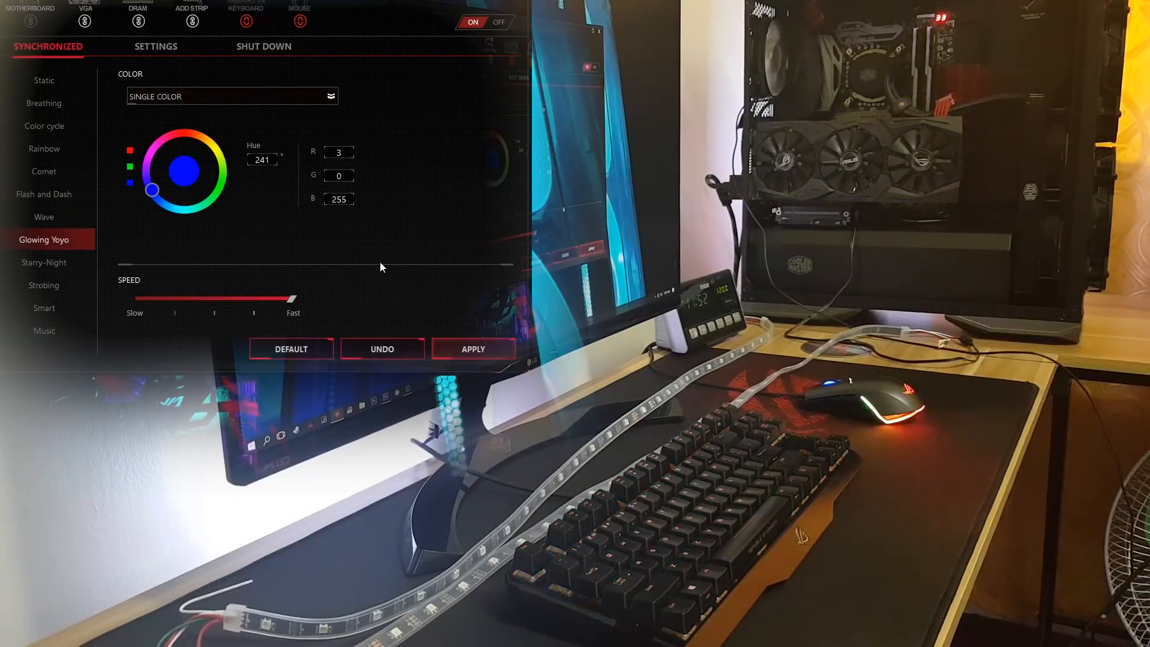
- Apply the blue Glowing Yoyo effect, then the Starry-Night effect
click(474, 349)
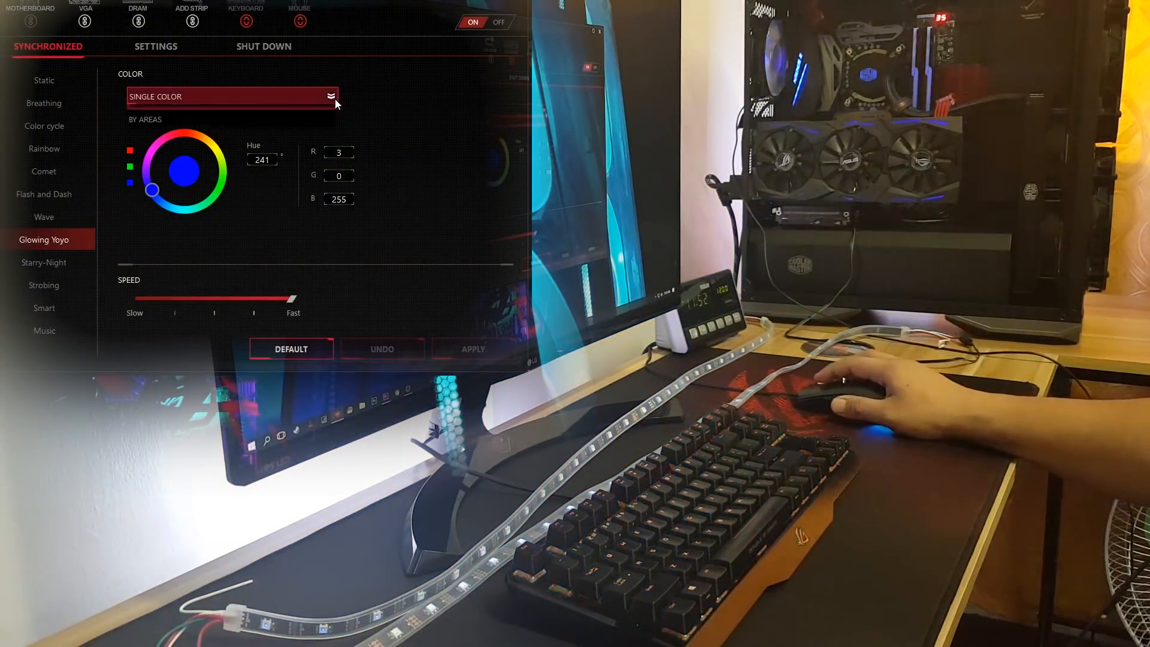
click(43, 262)
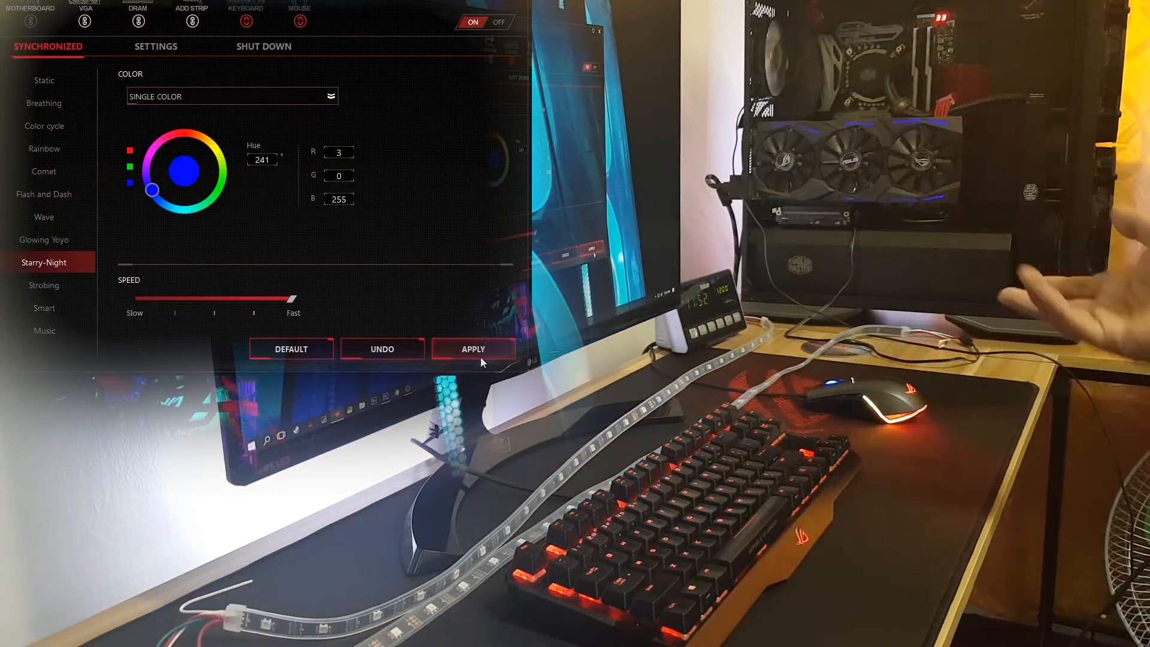
click(473, 349)
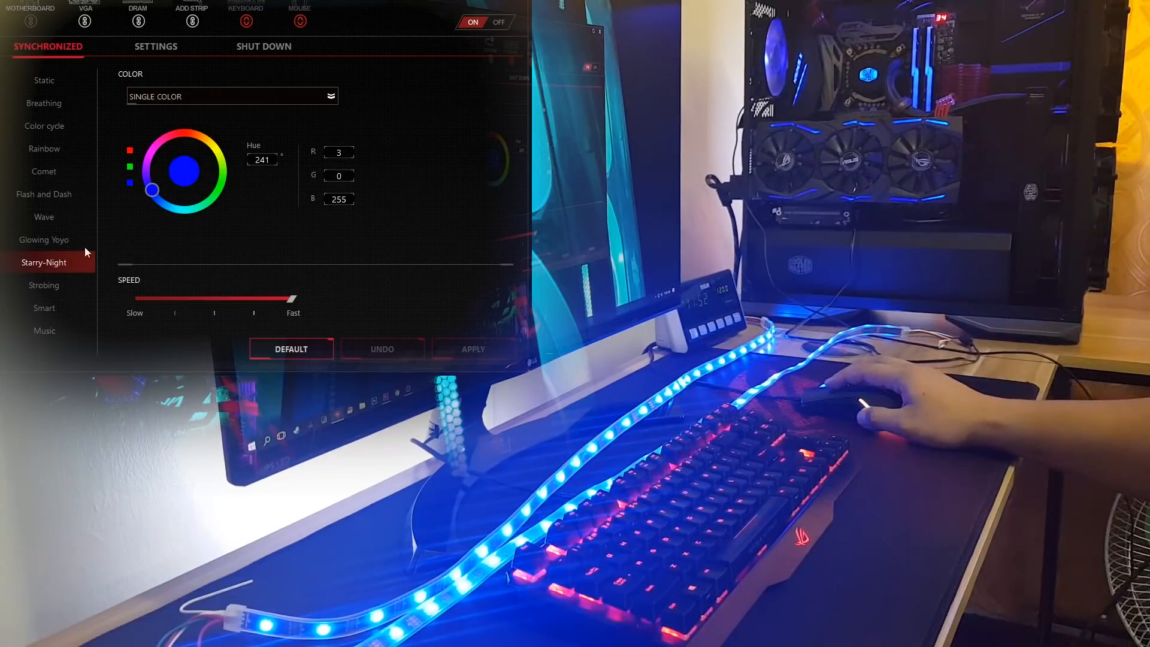
- Apply the Strobing effect, then bring up the Music mode options
click(43, 284)
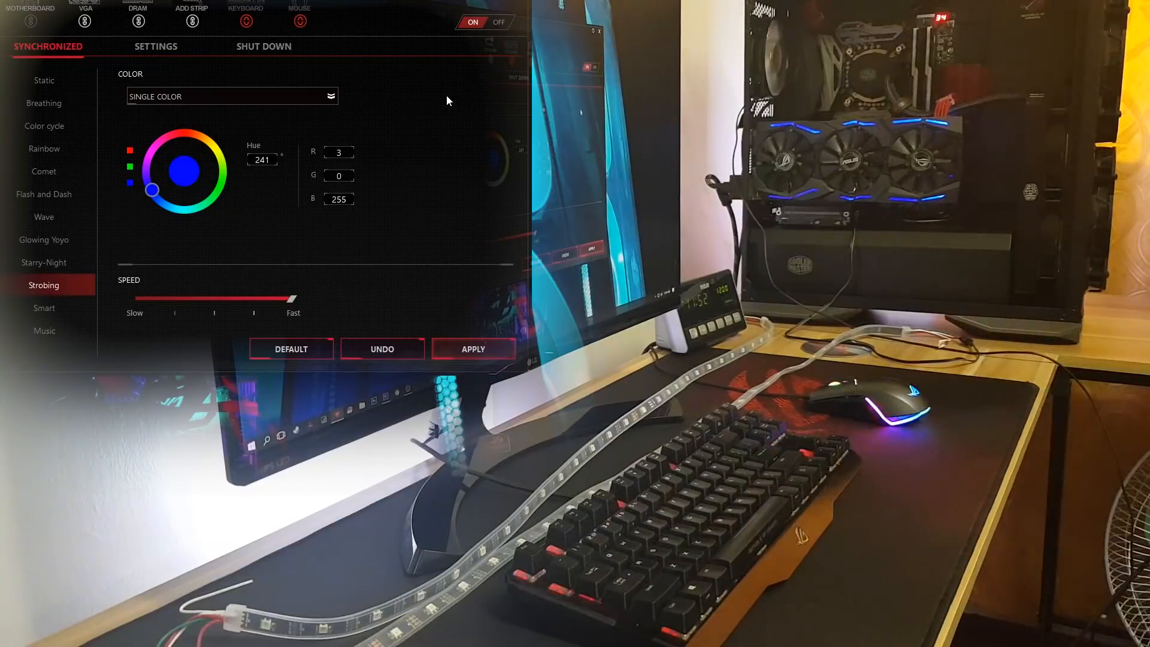
click(473, 349)
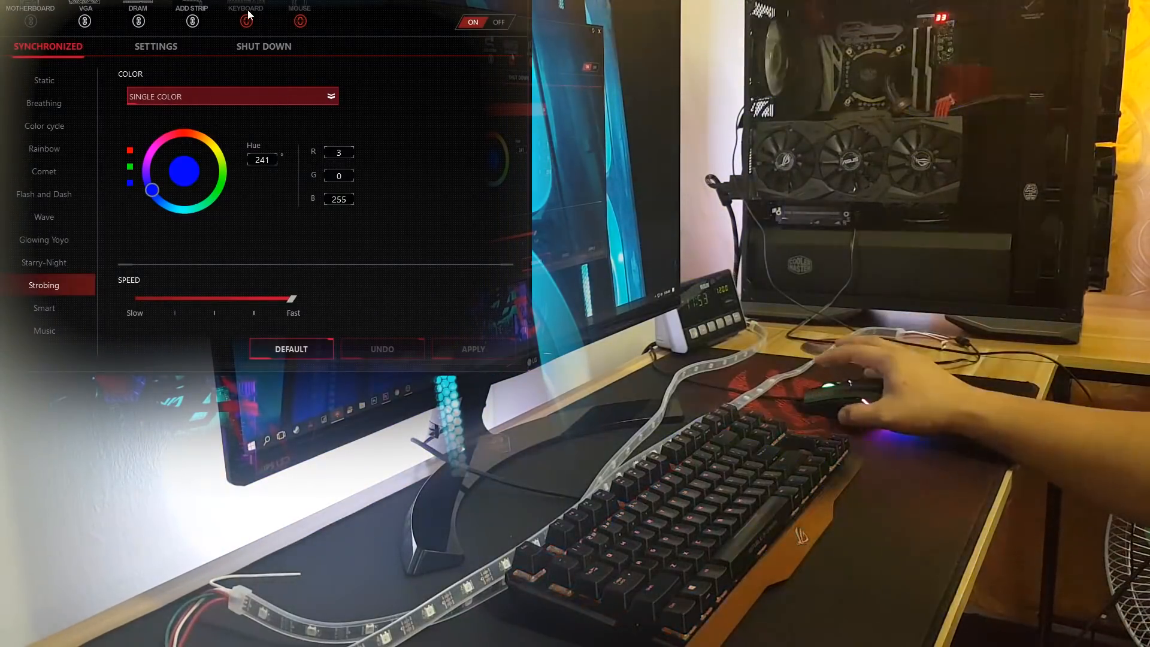
click(44, 330)
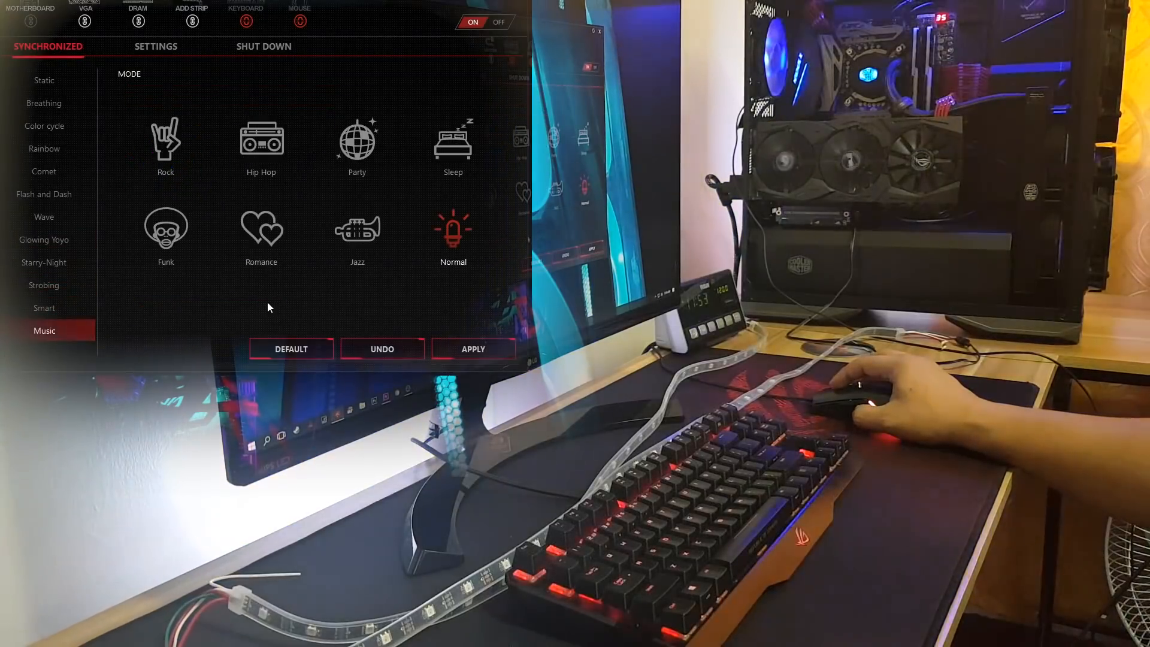
- Select and apply the Rock music mode, turning all lights red
click(165, 140)
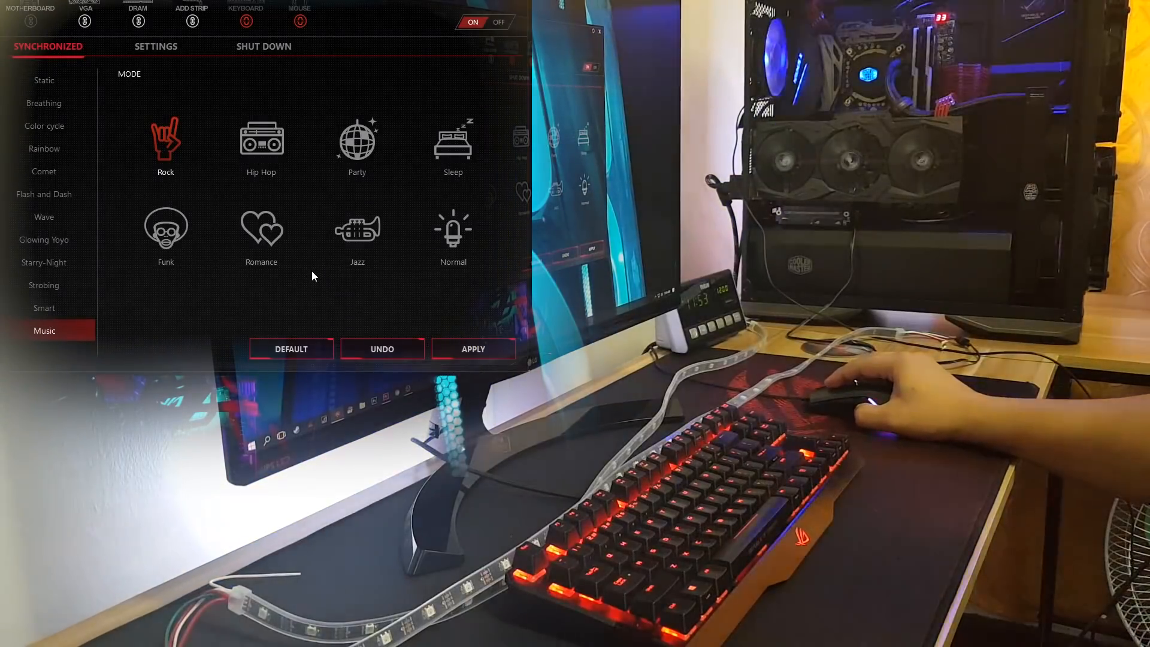
click(474, 349)
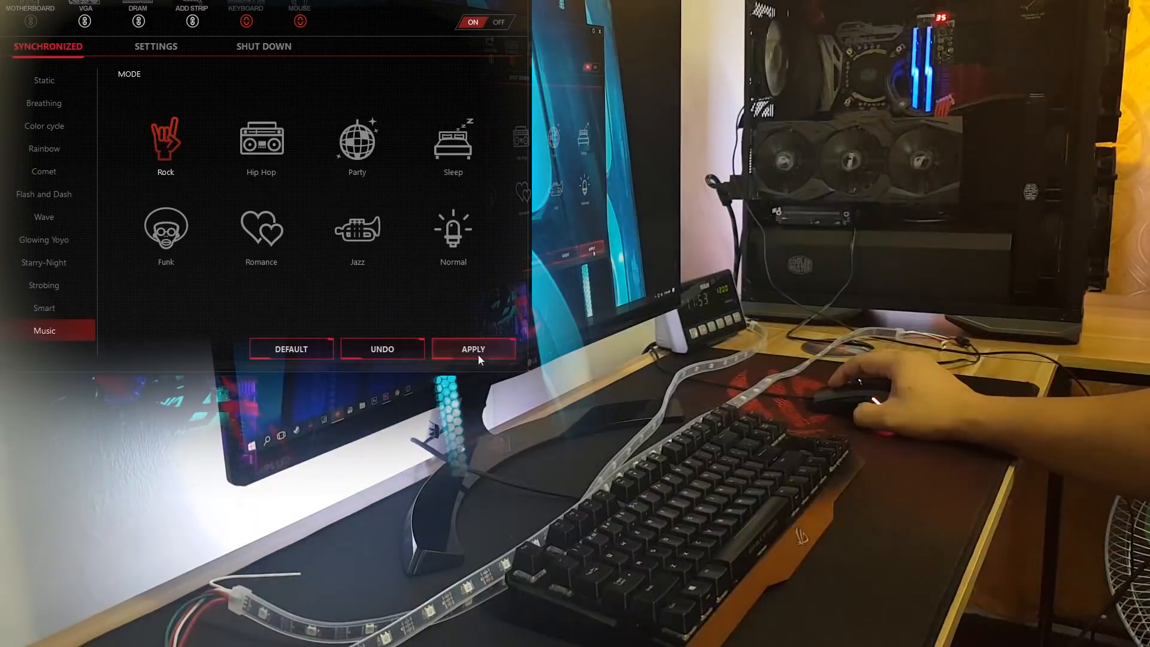
click(473, 349)
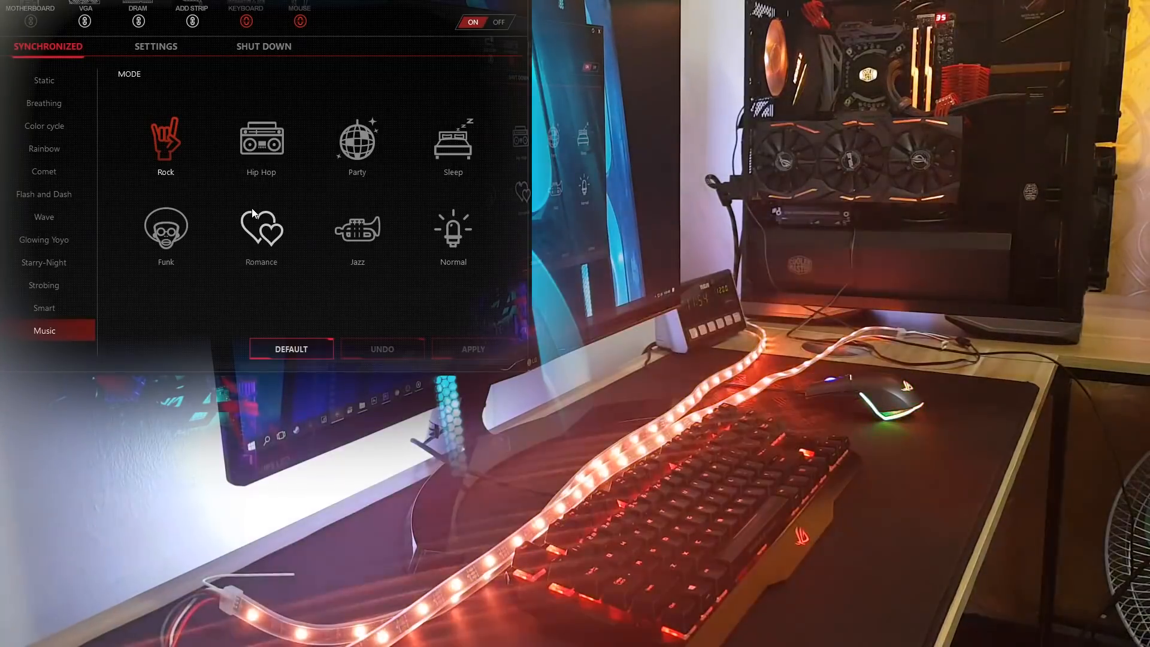
- Select and apply the Hip Hop music mode, lighting all devices purple
click(262, 140)
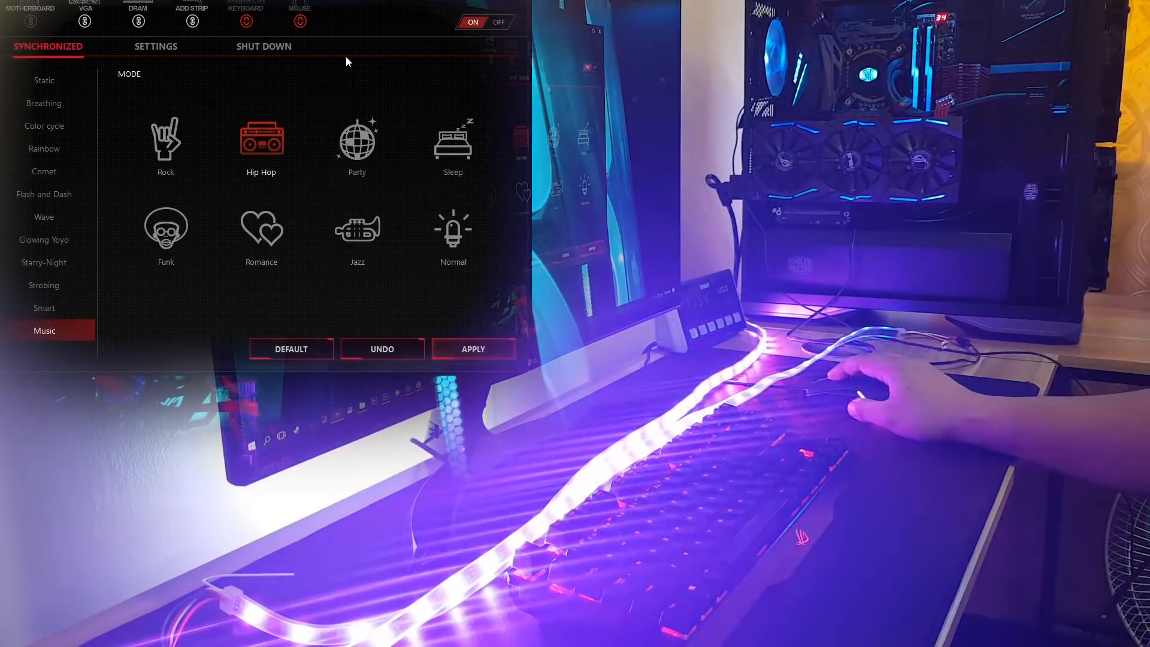
click(290, 349)
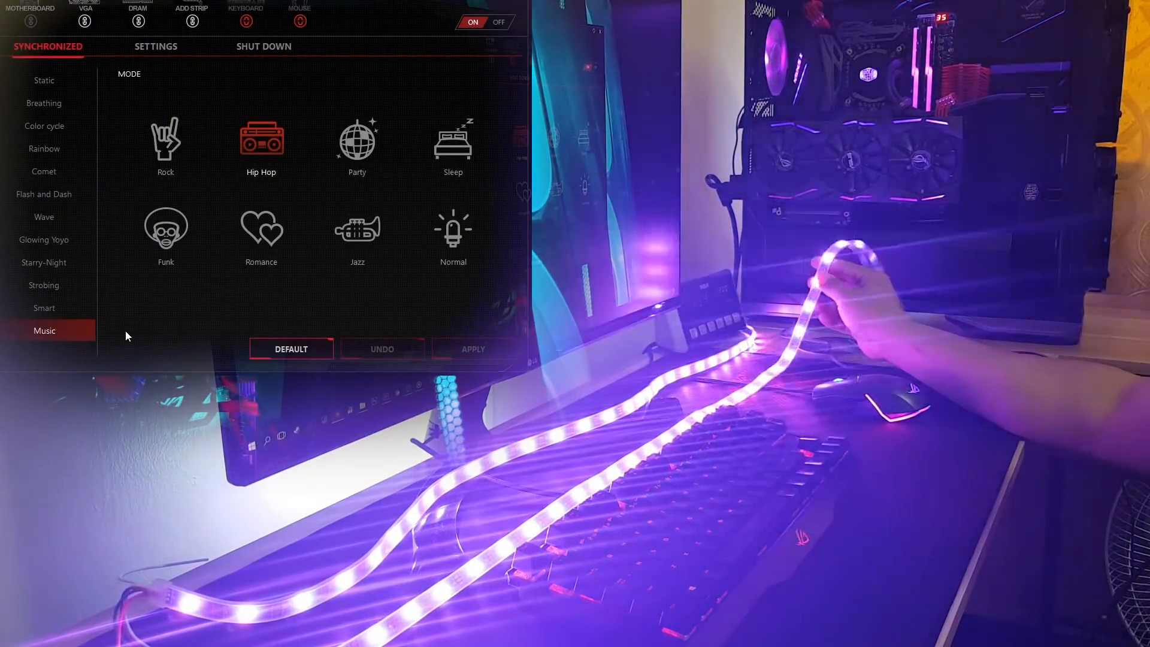
- Apply the Party music mode, then choose the Sleep mode
click(44, 308)
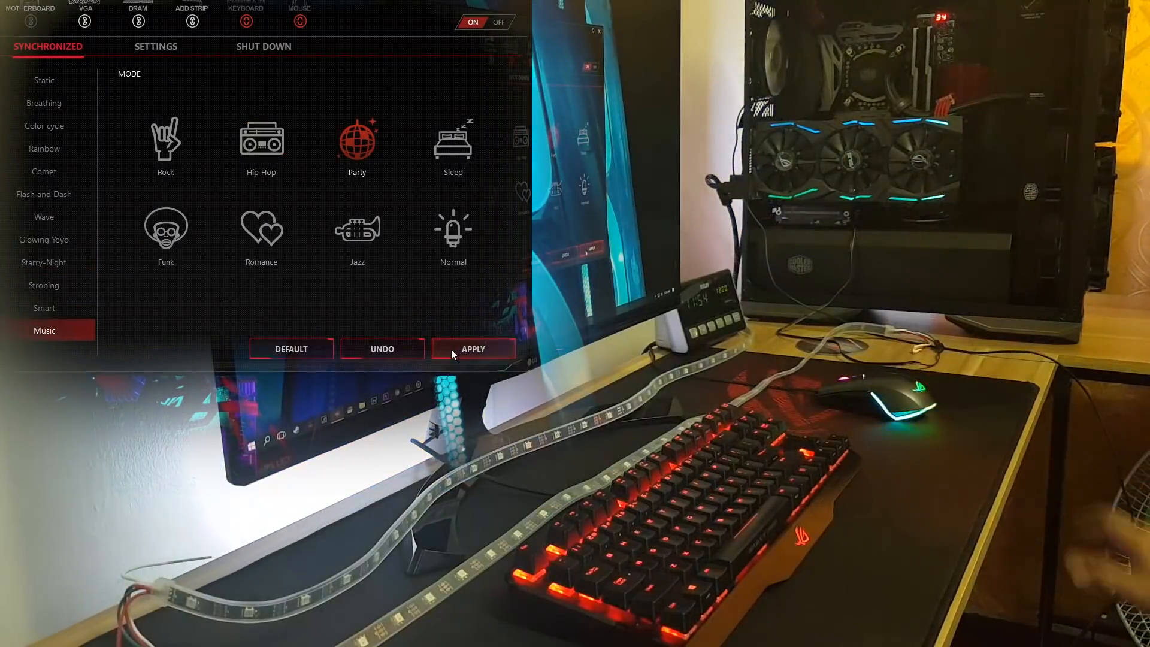
click(473, 349)
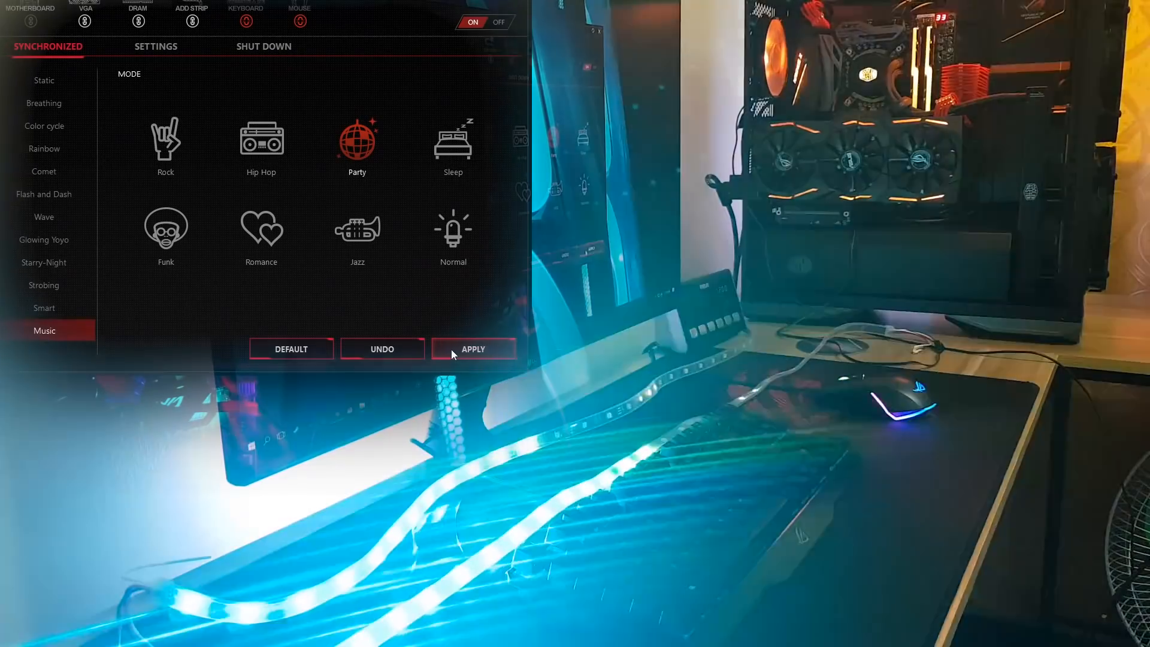
click(474, 349)
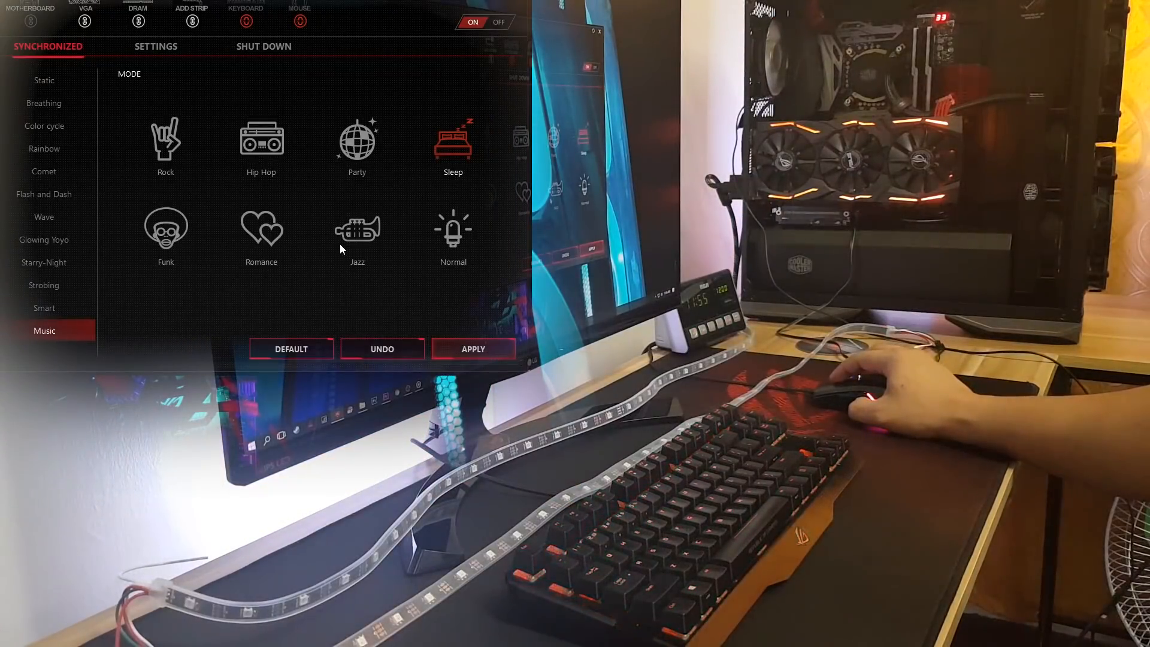
- Apply Sleep mode, then select and apply the orange Funk music mode
click(473, 349)
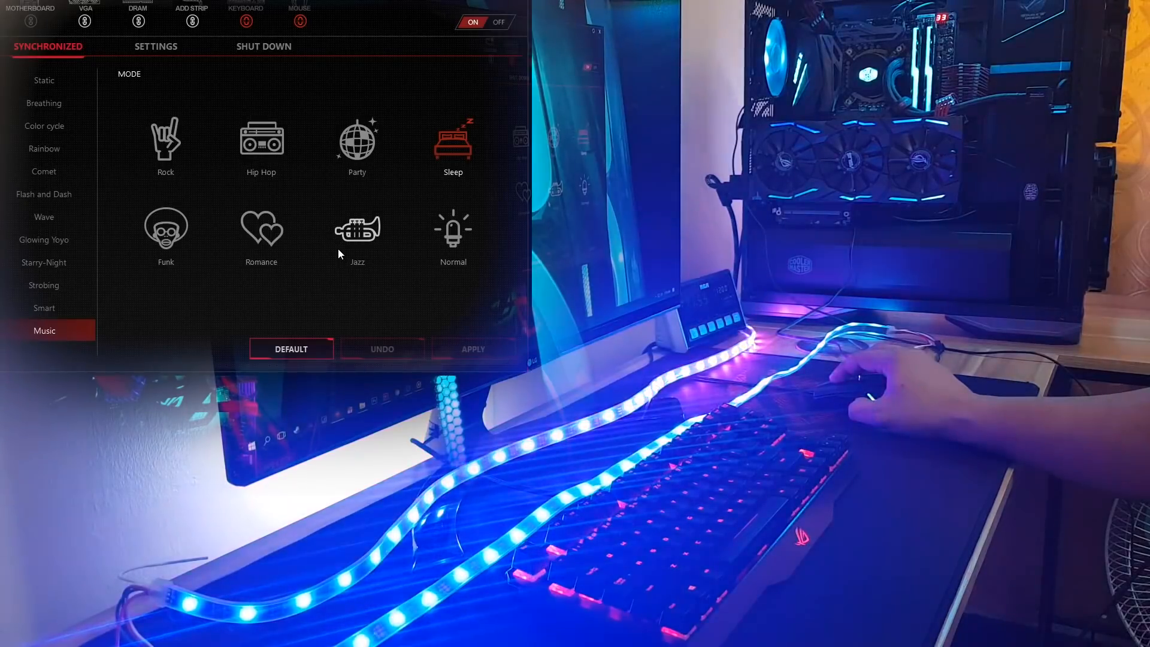
click(166, 228)
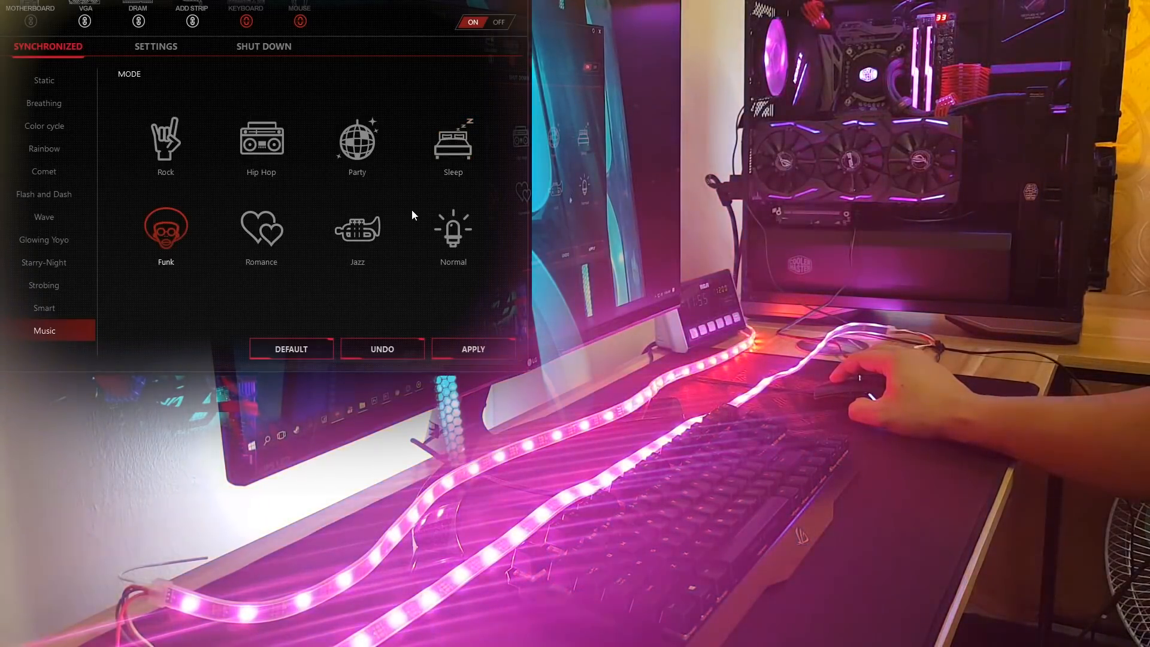
click(472, 348)
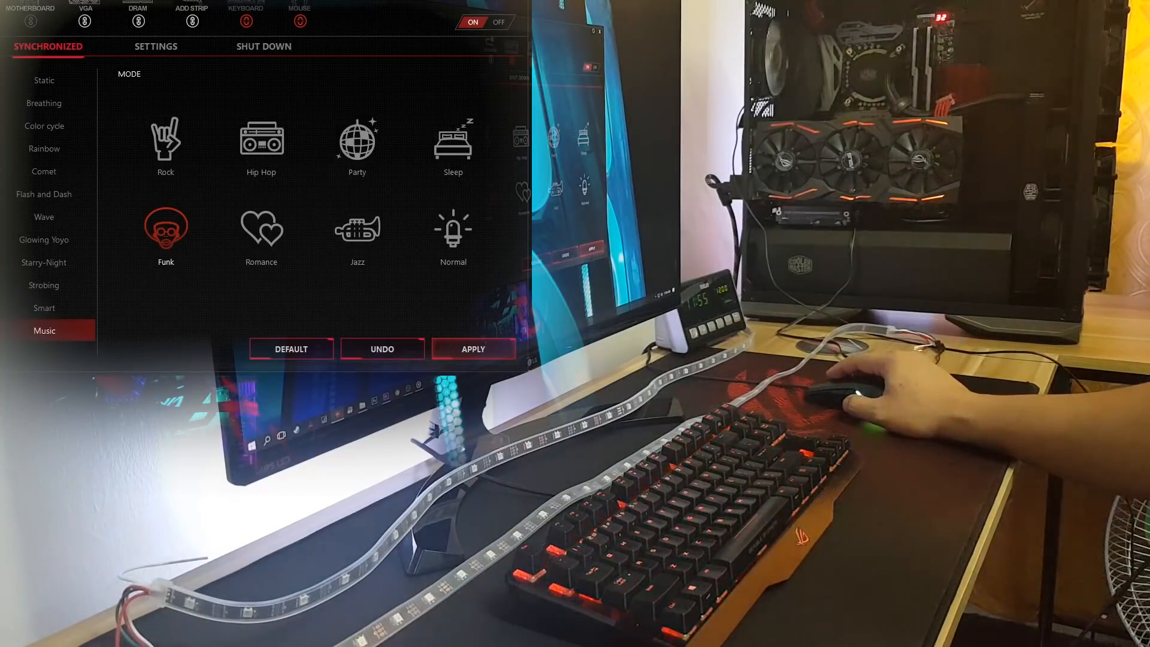
click(291, 349)
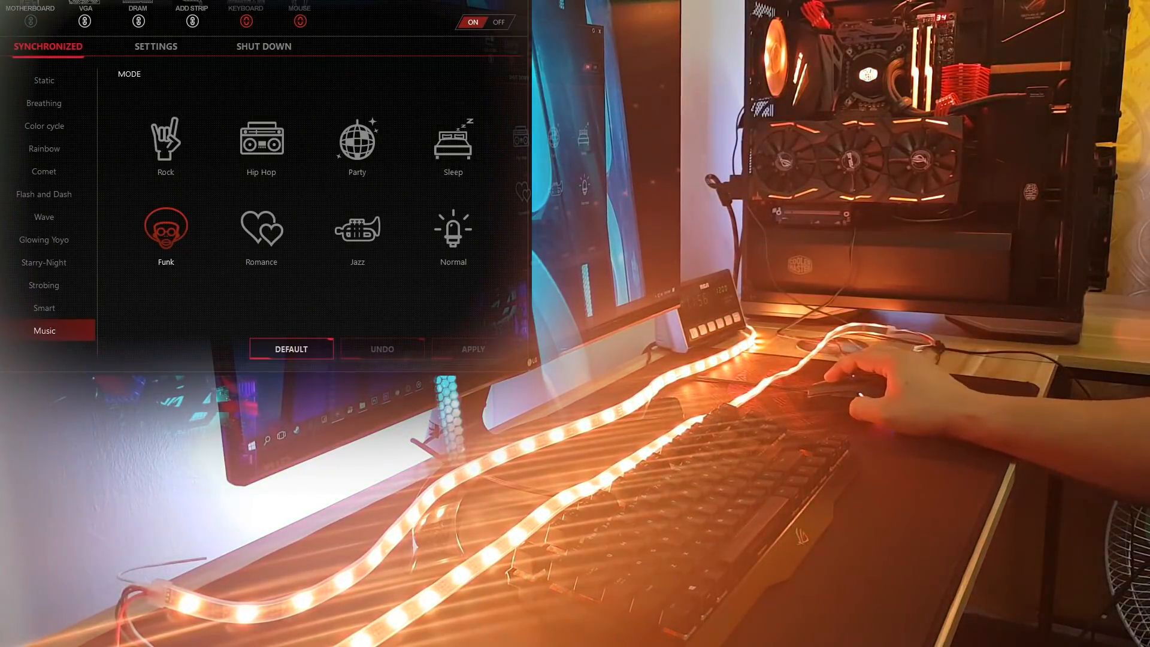
- Apply the Romance music mode, then apply the yellow-green Jazz mode
click(261, 228)
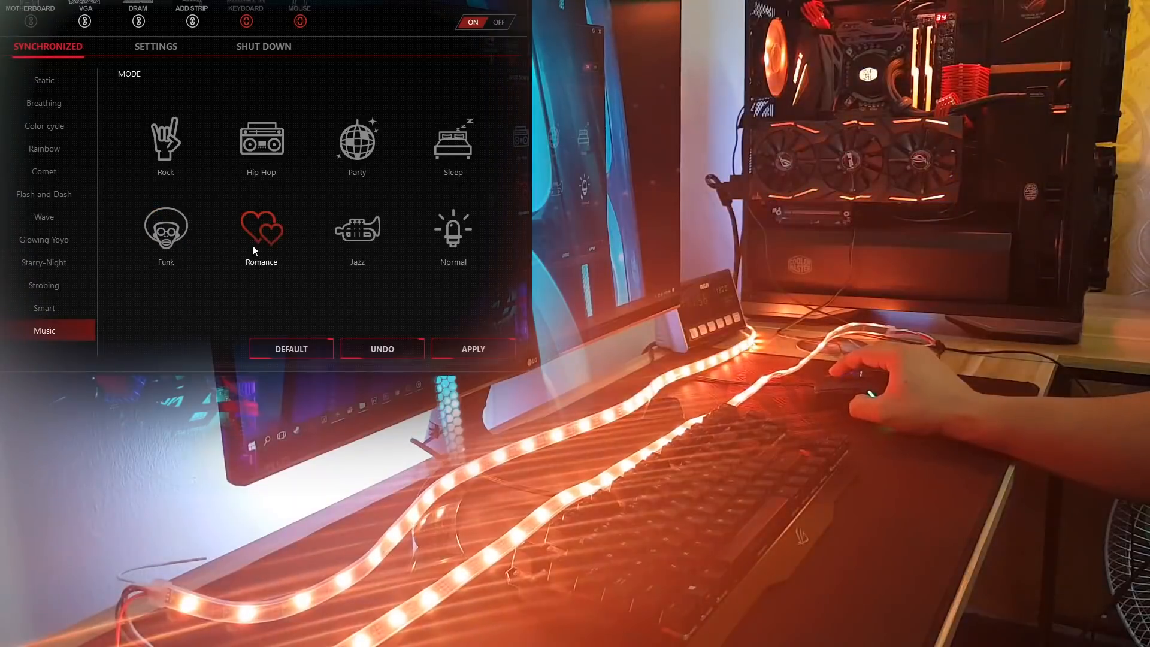
click(473, 349)
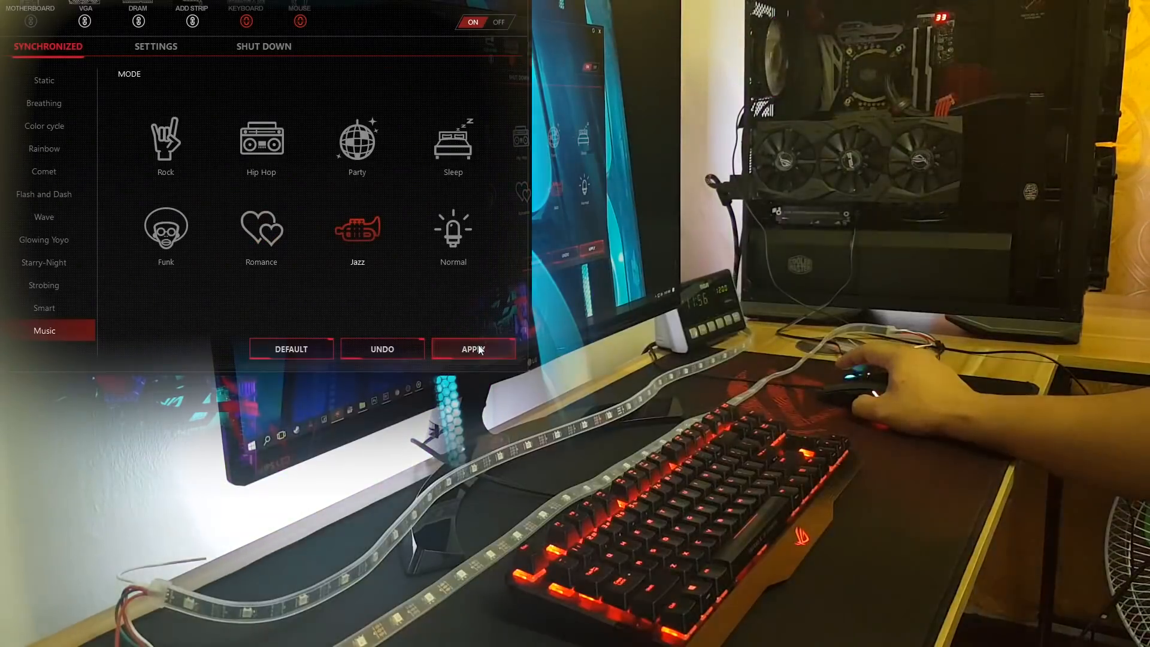
click(473, 349)
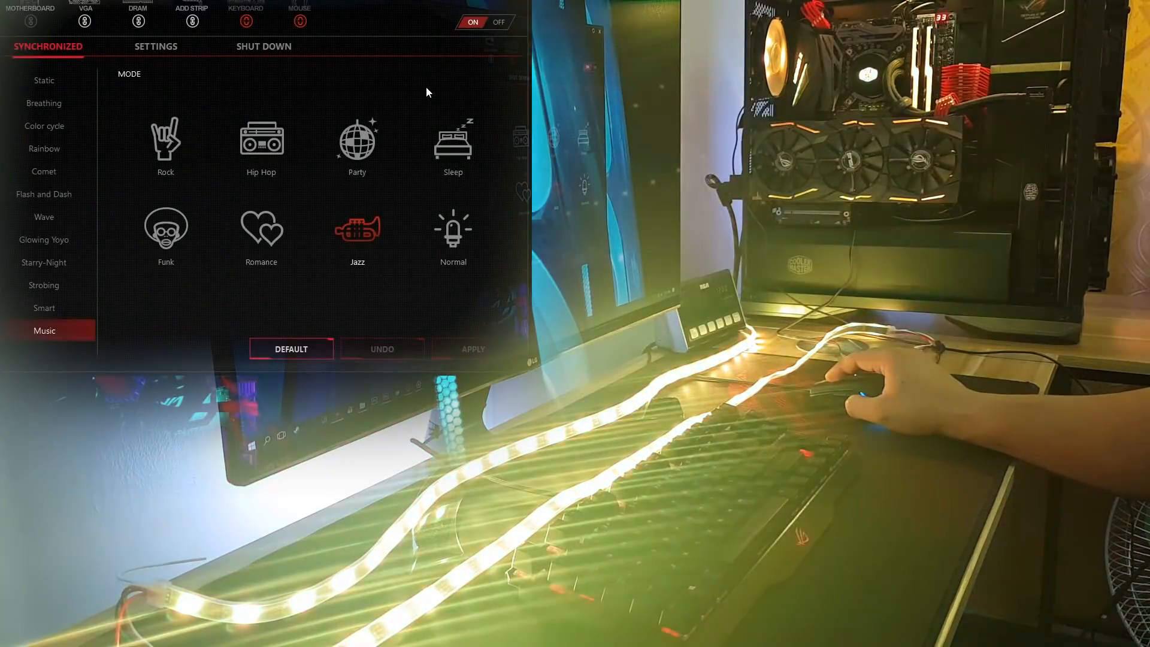
mouse_move(432, 307)
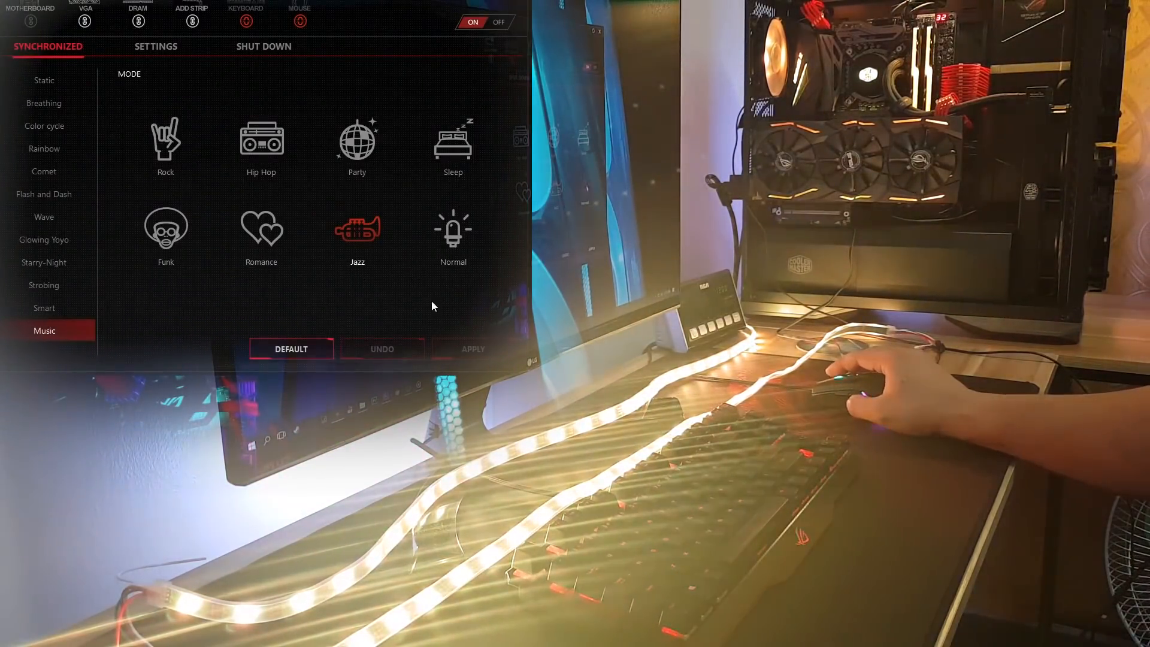
- Apply the Normal music mode to the synchronized lights, replacing Jazz
click(453, 228)
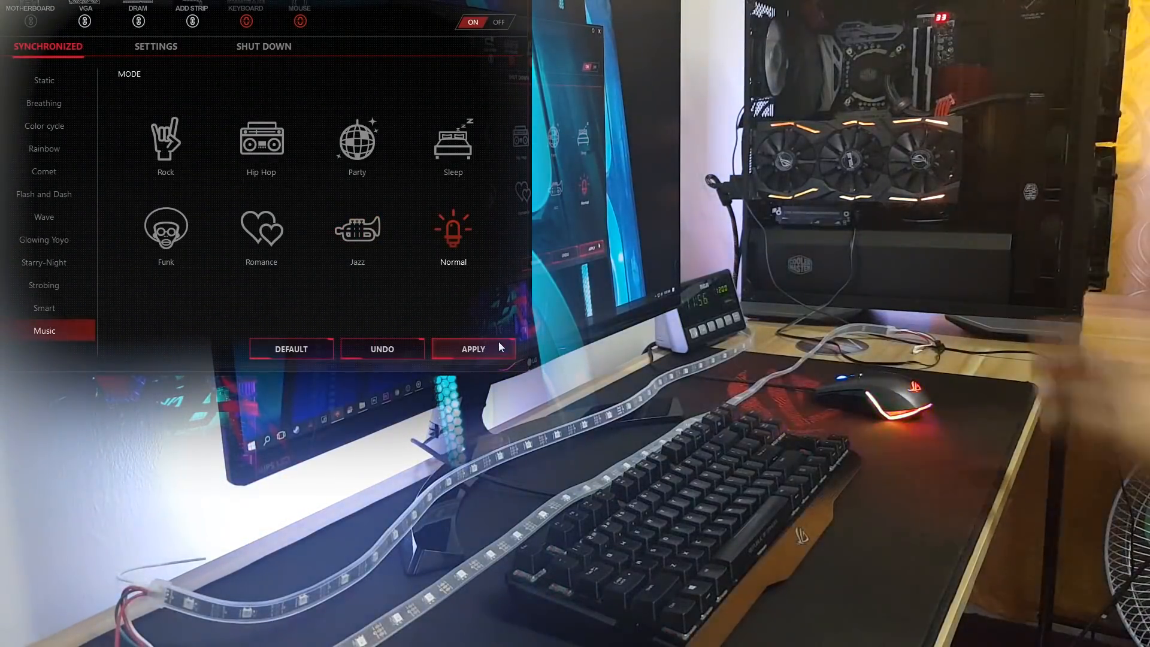
click(473, 348)
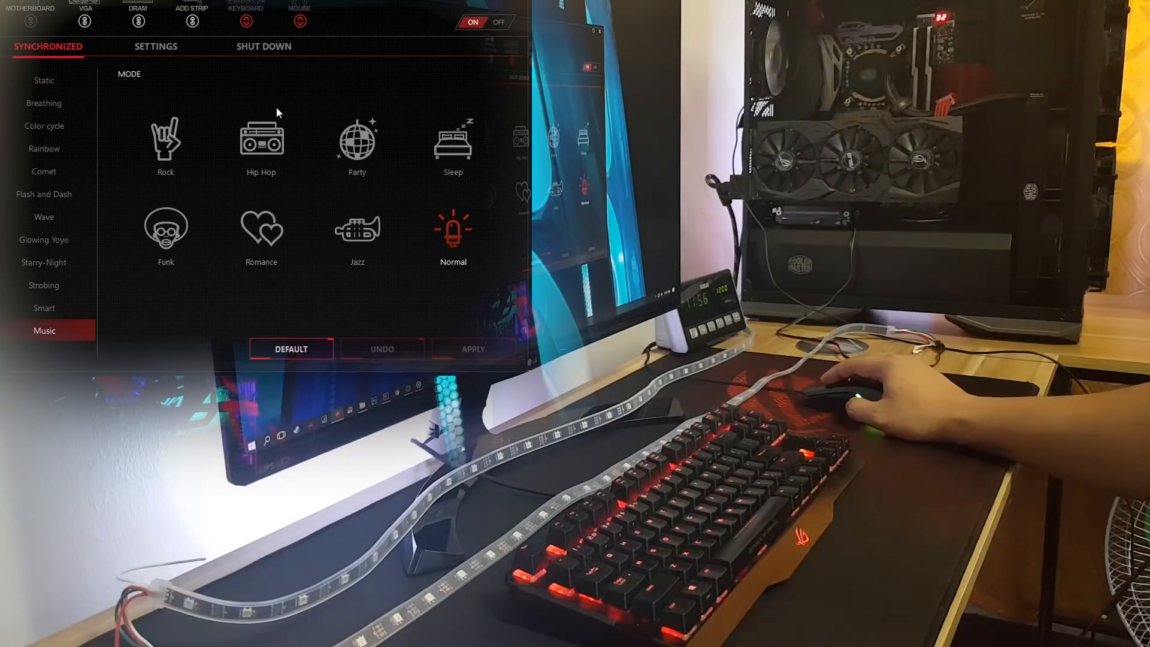
- Select Rock in the Music mode grid without applying it yet
click(156, 46)
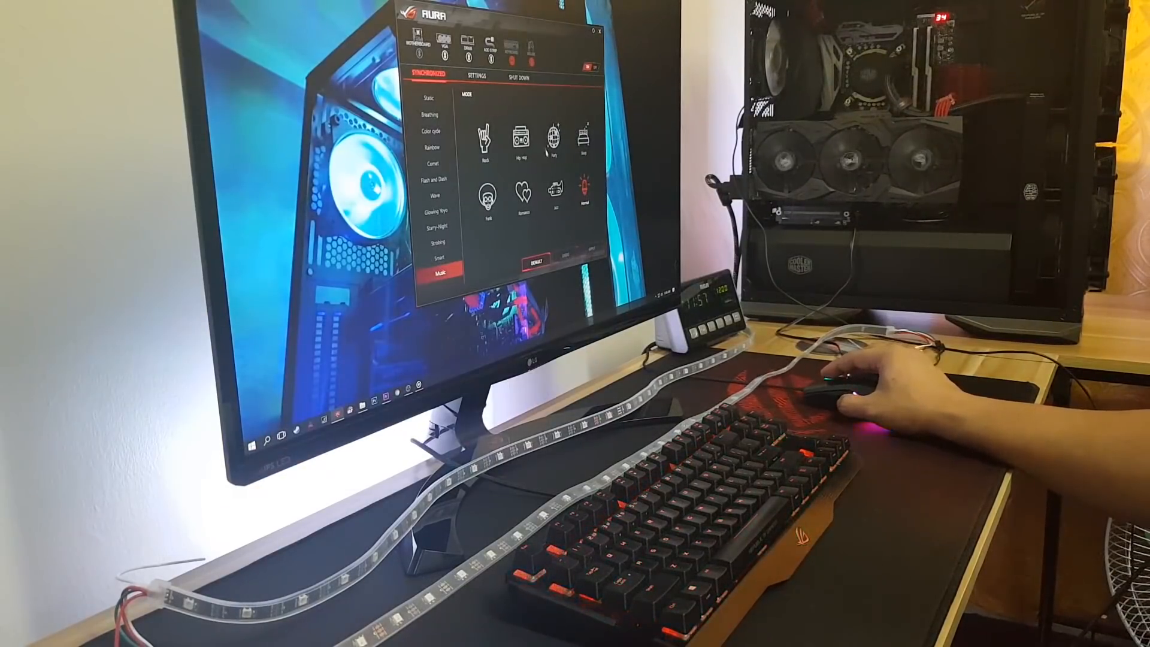
click(484, 136)
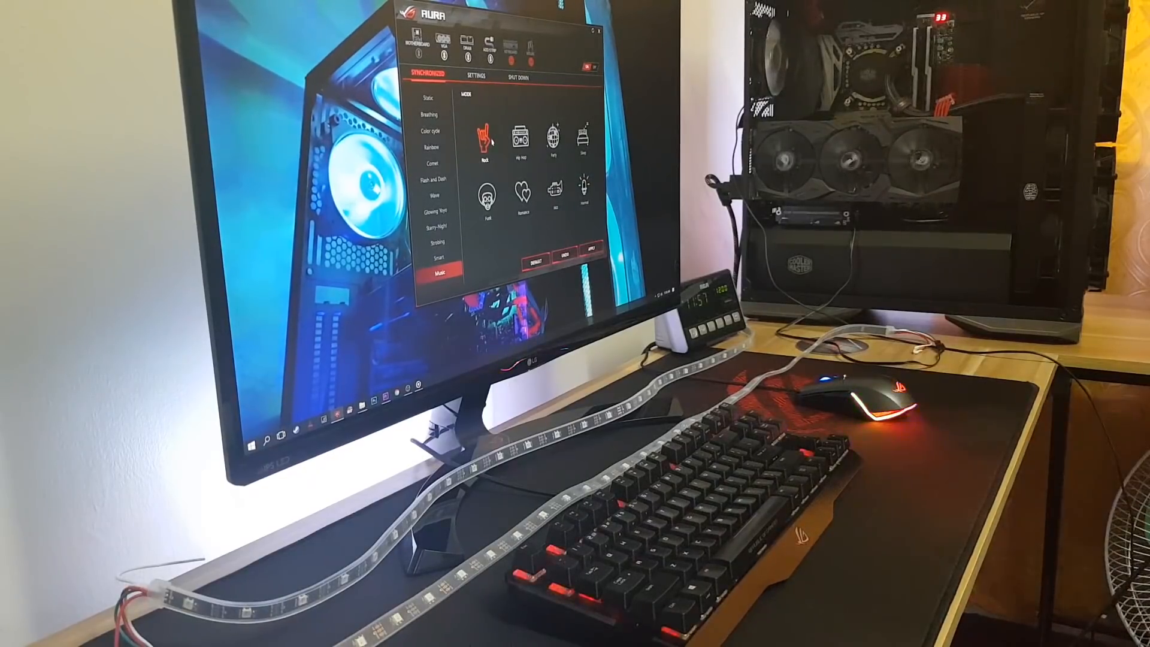